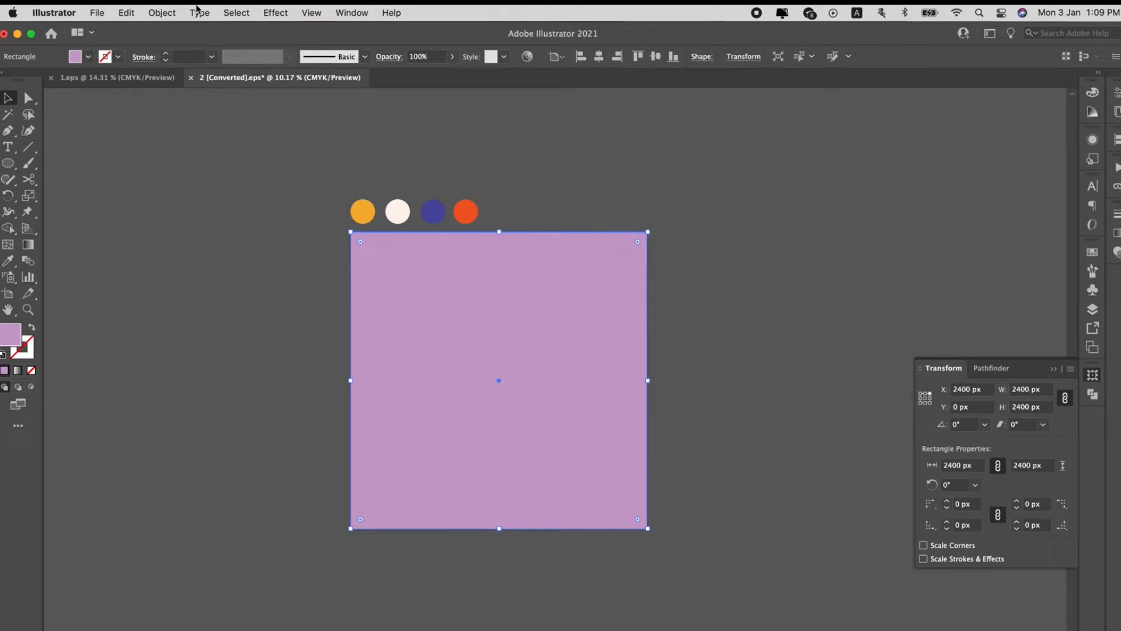
# Step: Convert the purple square to a 3×3 gradient mesh, To Edge appearance, 100% highlight
pyautogui.click(162, 12)
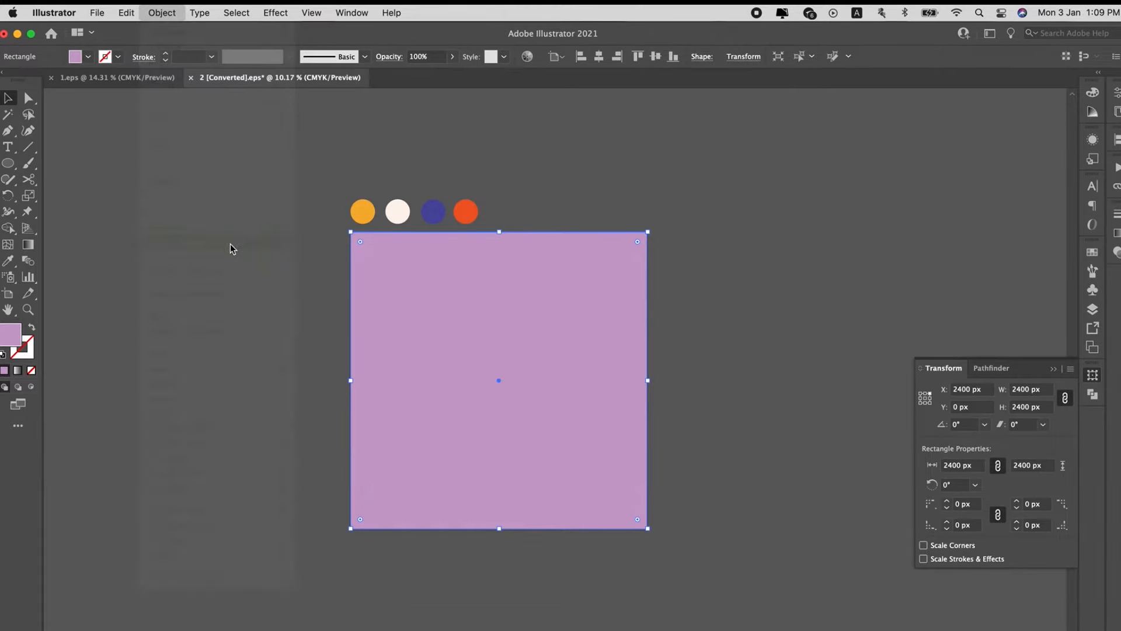
pyautogui.click(162, 12)
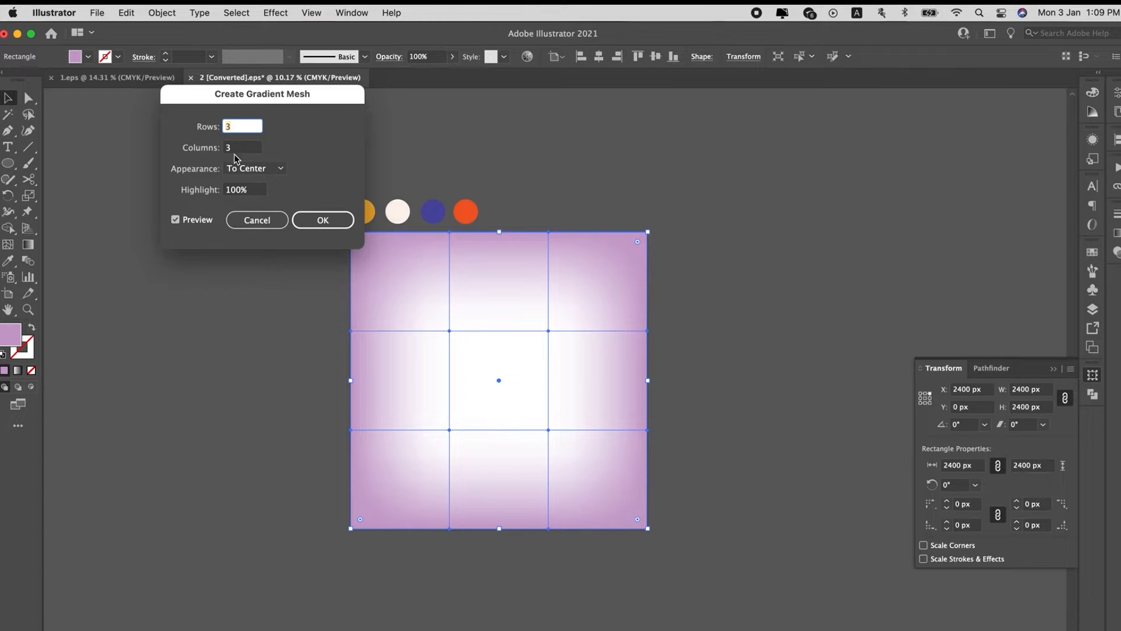
pyautogui.click(254, 168)
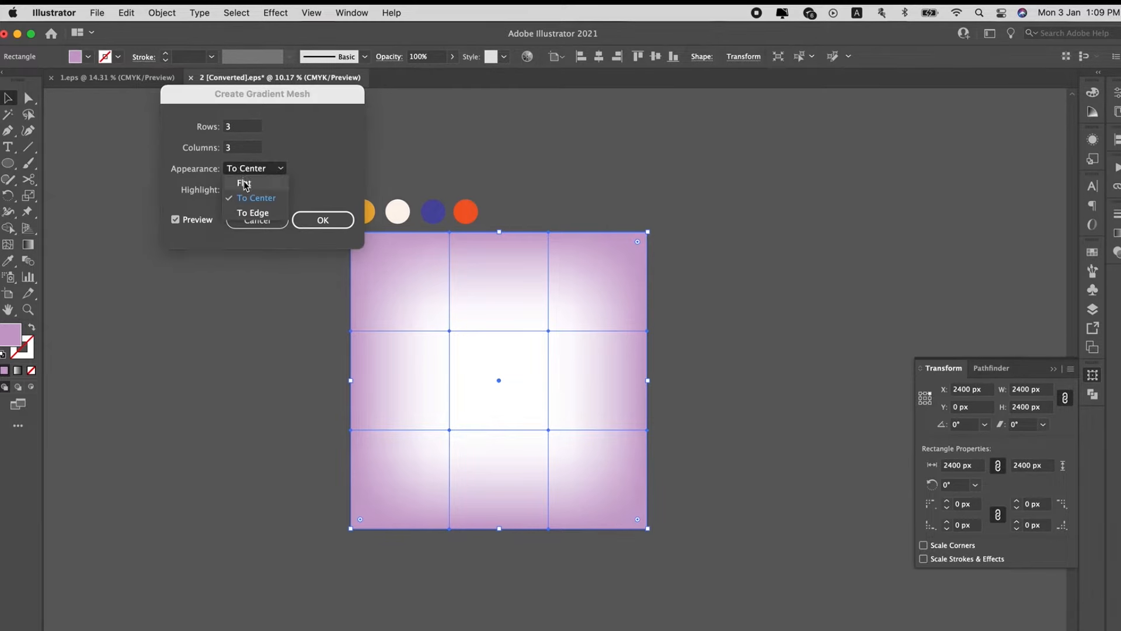
pyautogui.click(244, 183)
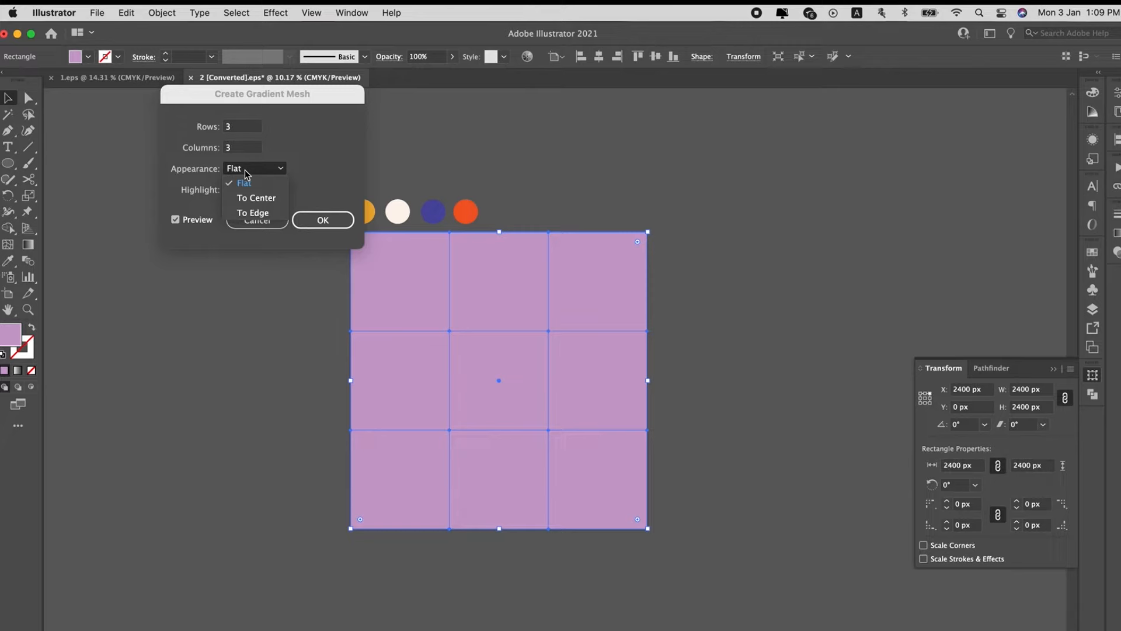
pyautogui.click(253, 213)
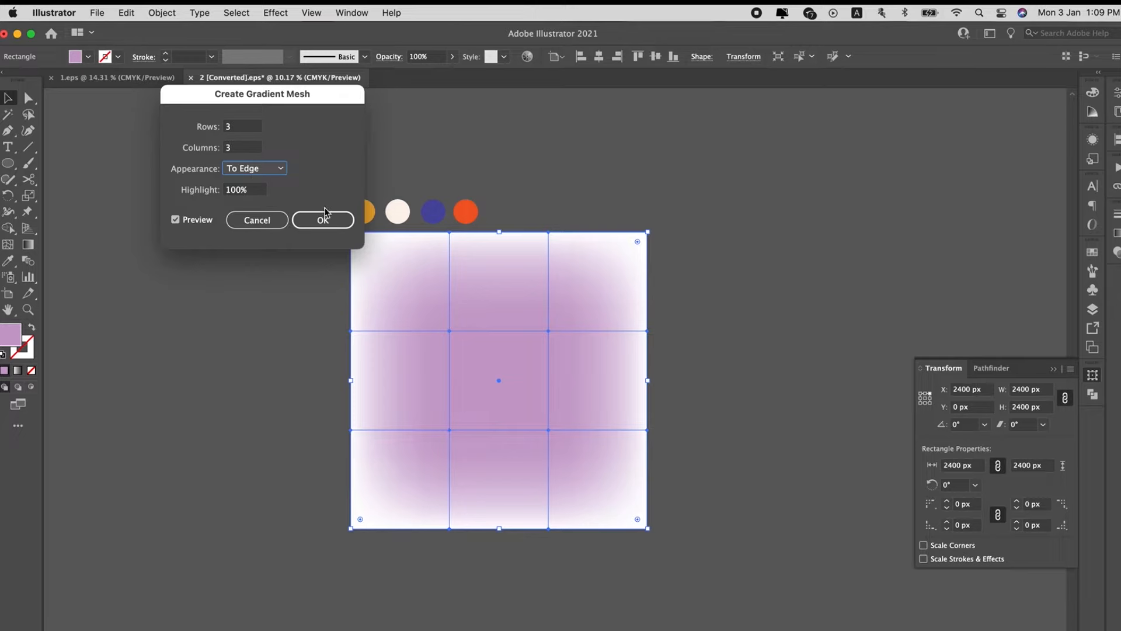
pyautogui.click(322, 219)
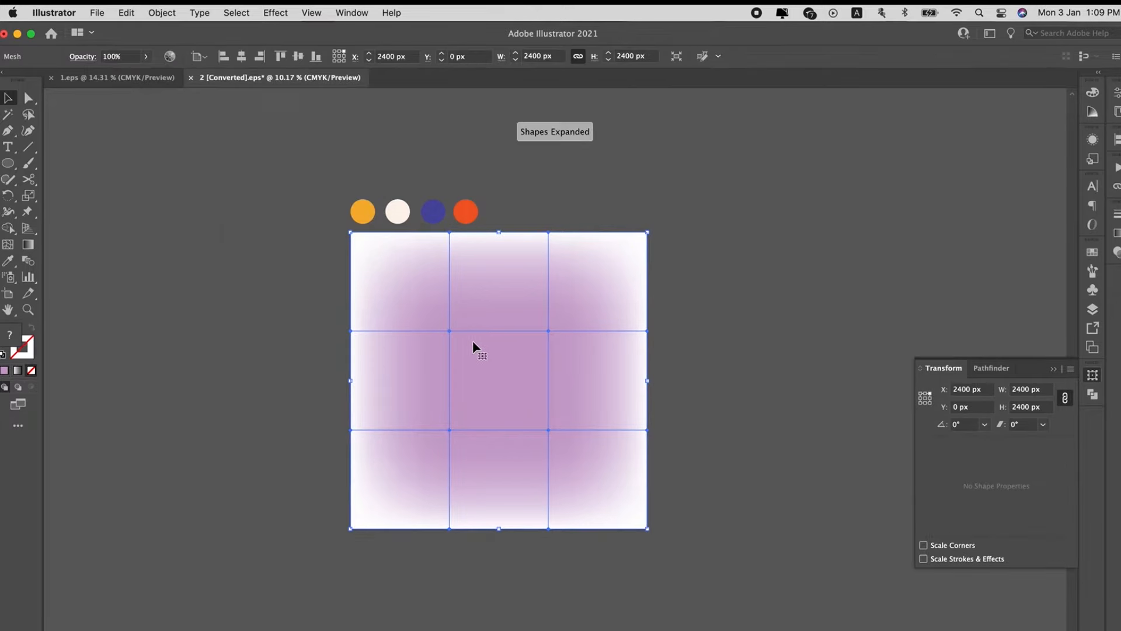
# Step: Select a mesh point and give it the dark blue colour from the circle sample
pyautogui.click(547, 331)
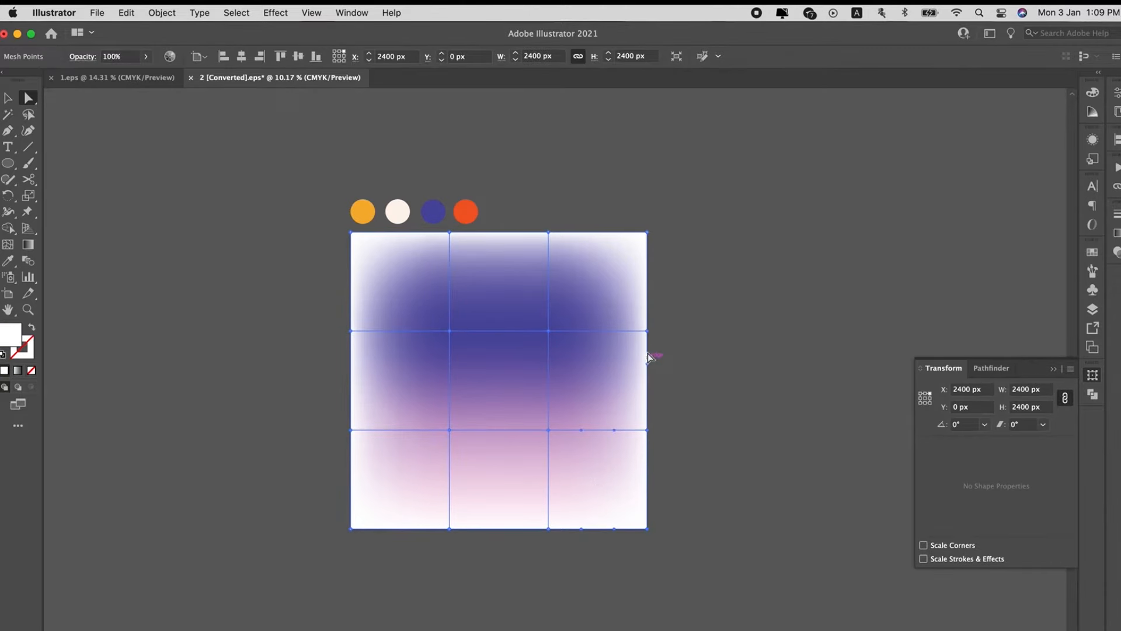
pyautogui.click(433, 211)
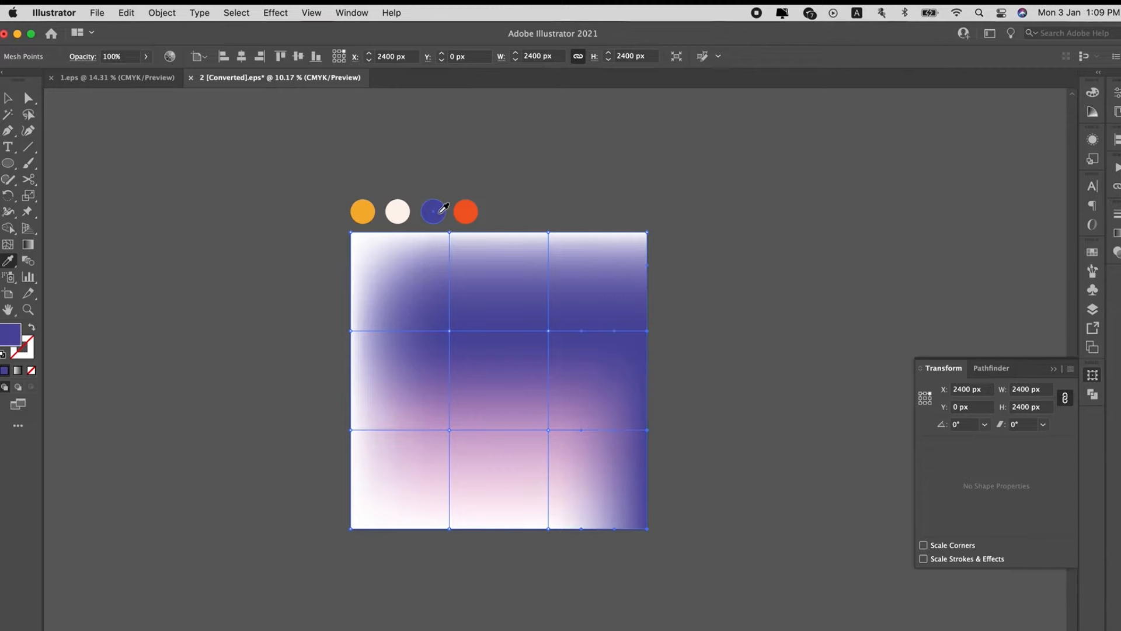
pyautogui.click(703, 389)
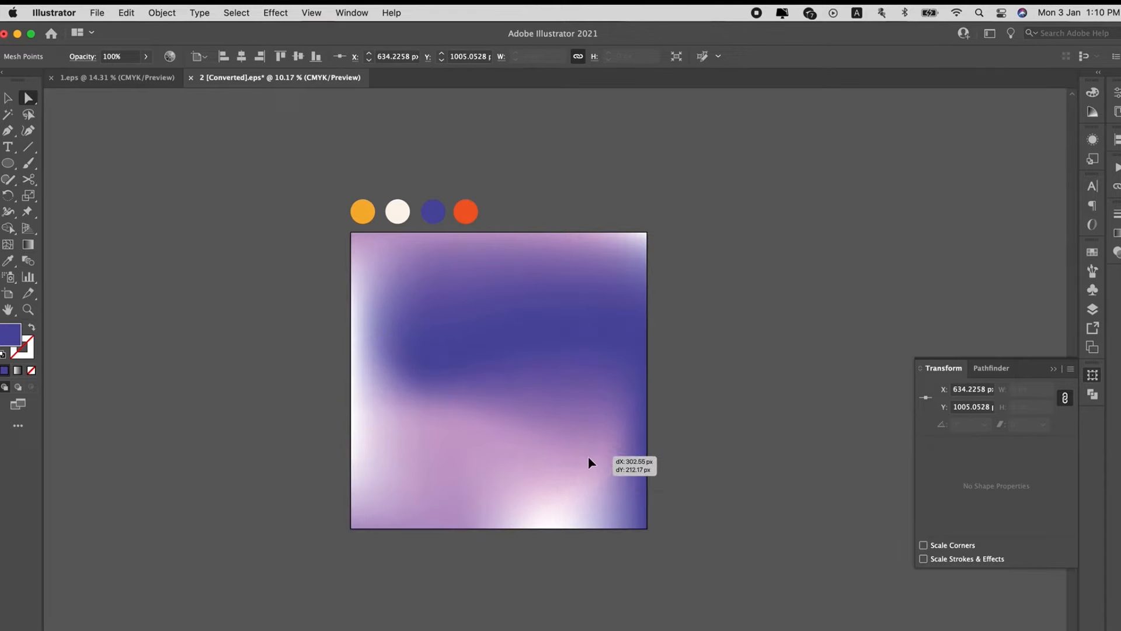
# Step: Drag two mesh points into curved positions, then deselect to view the blend
pyautogui.moveTo(590, 462); pyautogui.dragTo(454, 436)
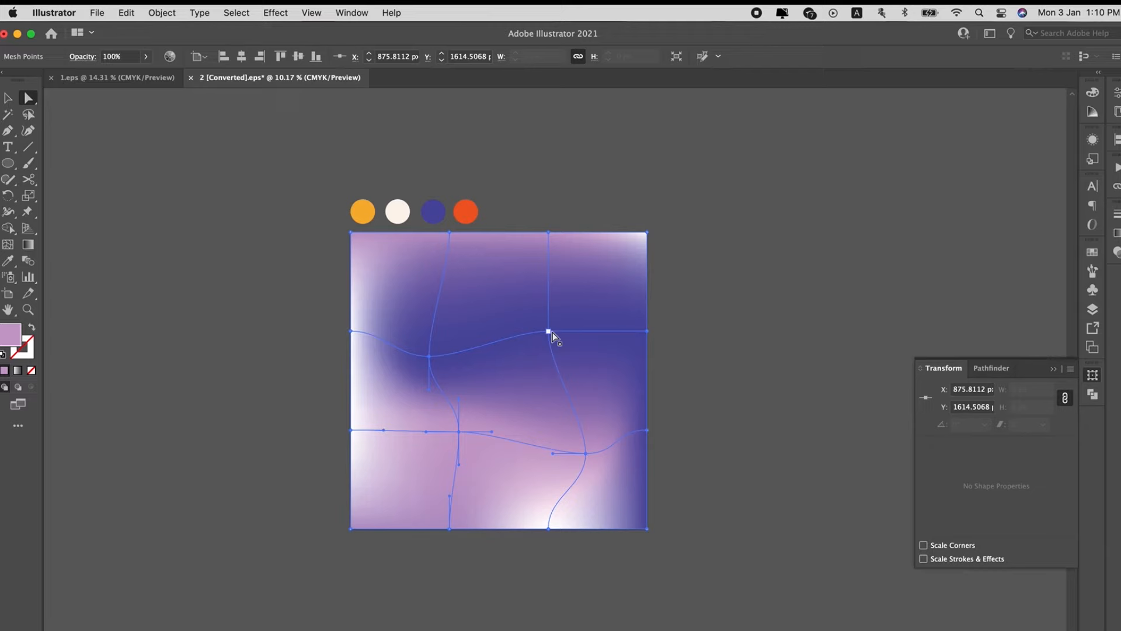
pyautogui.moveTo(549, 330); pyautogui.dragTo(647, 331)
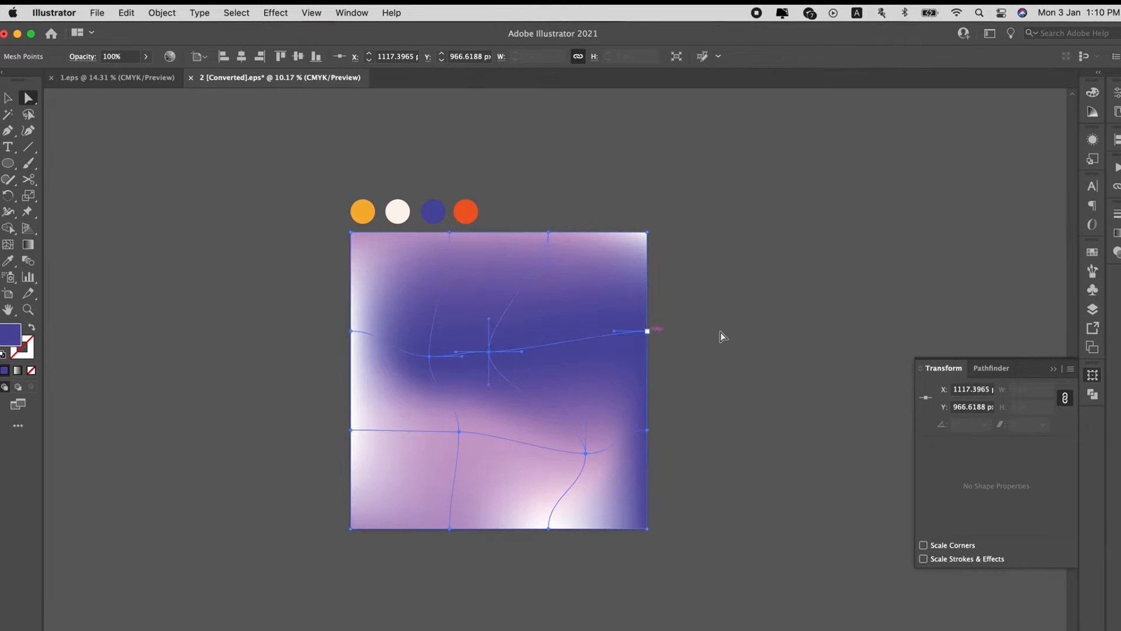
pyautogui.click(746, 337)
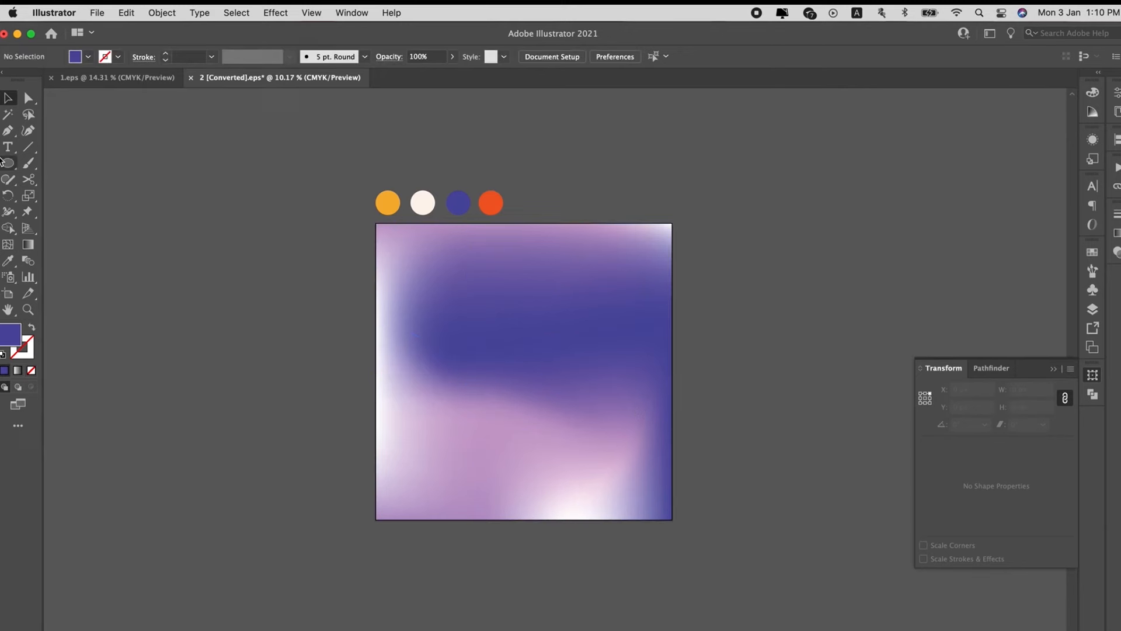
# Step: Type 'disappear' over the upper background and set it in Cocogoose
pyautogui.click(10, 147)
pyautogui.write('disappear')
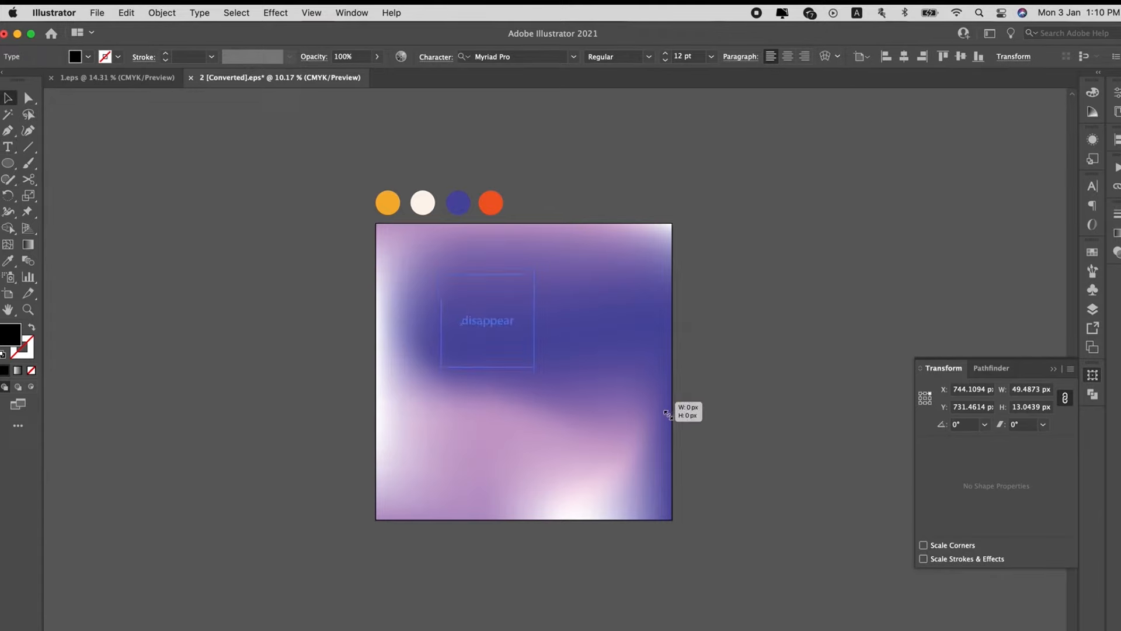
pyautogui.click(1067, 201)
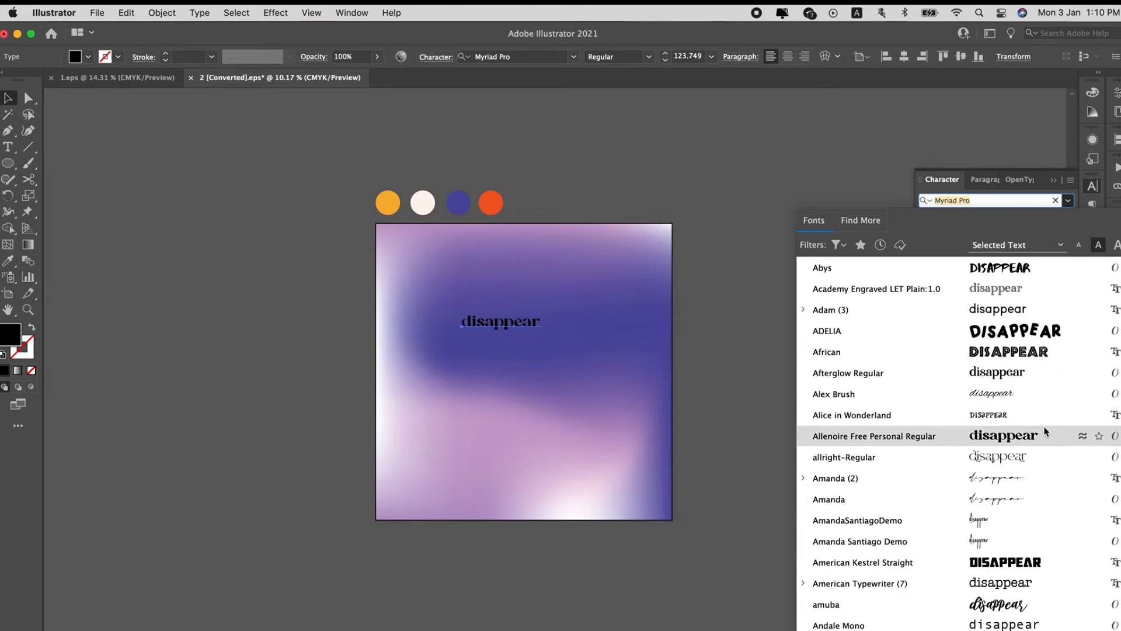
pyautogui.scroll(-3)
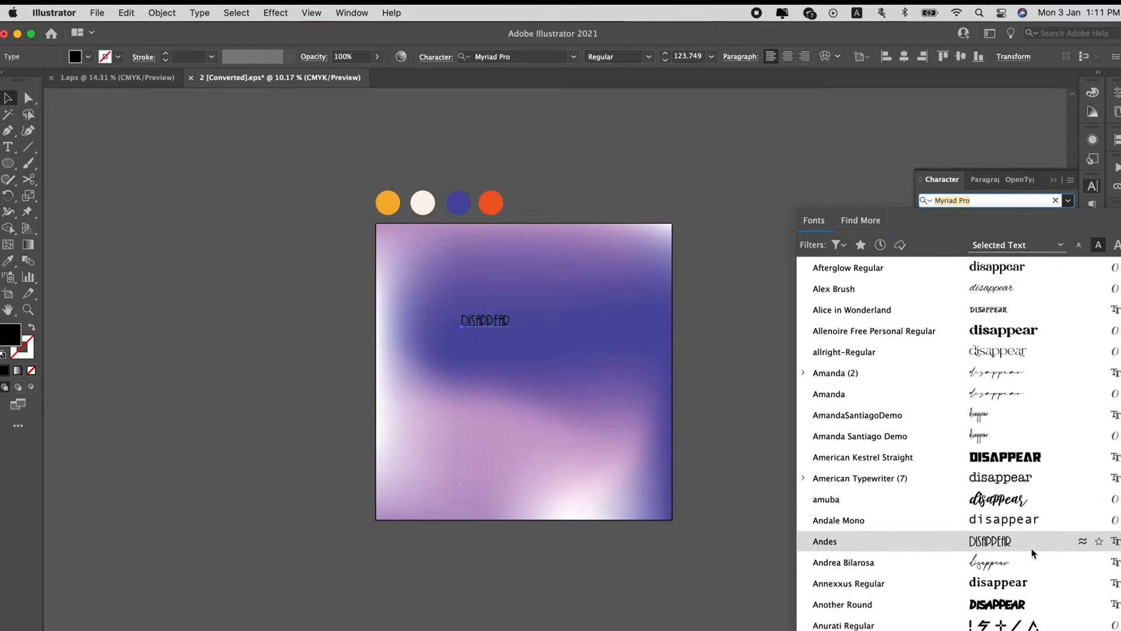
pyautogui.scroll(-3)
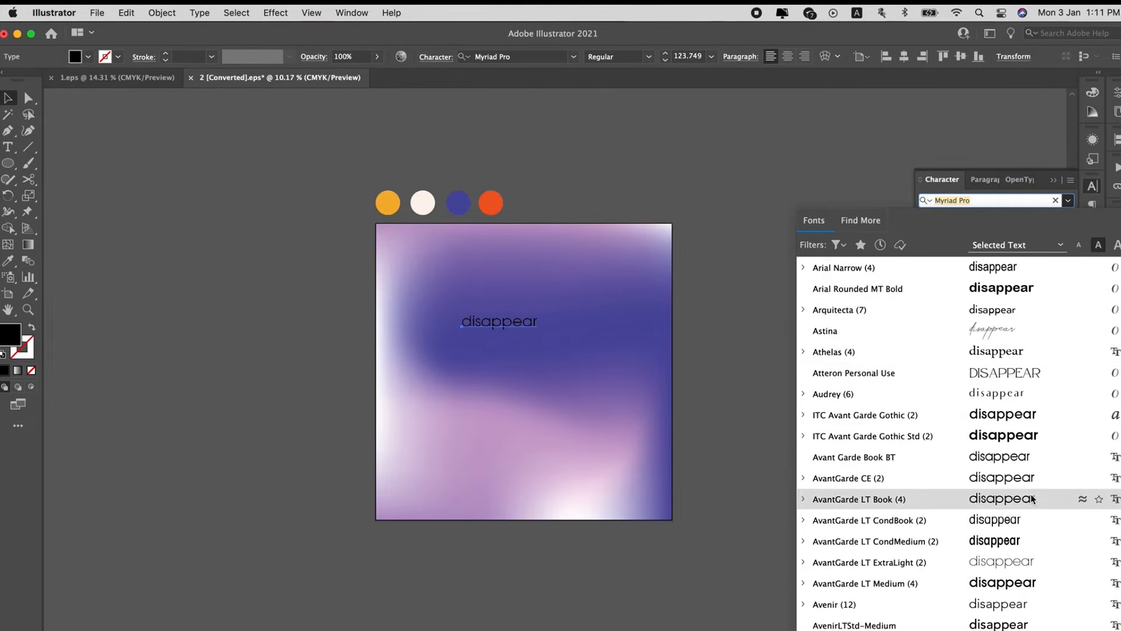
pyautogui.scroll(-3)
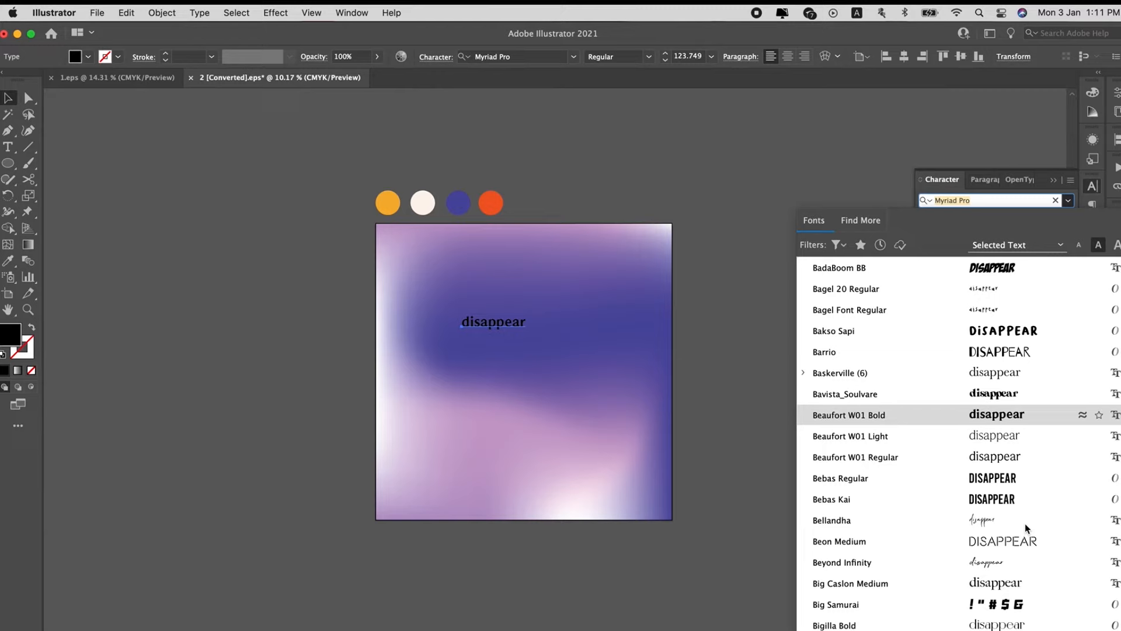
pyautogui.click(832, 519)
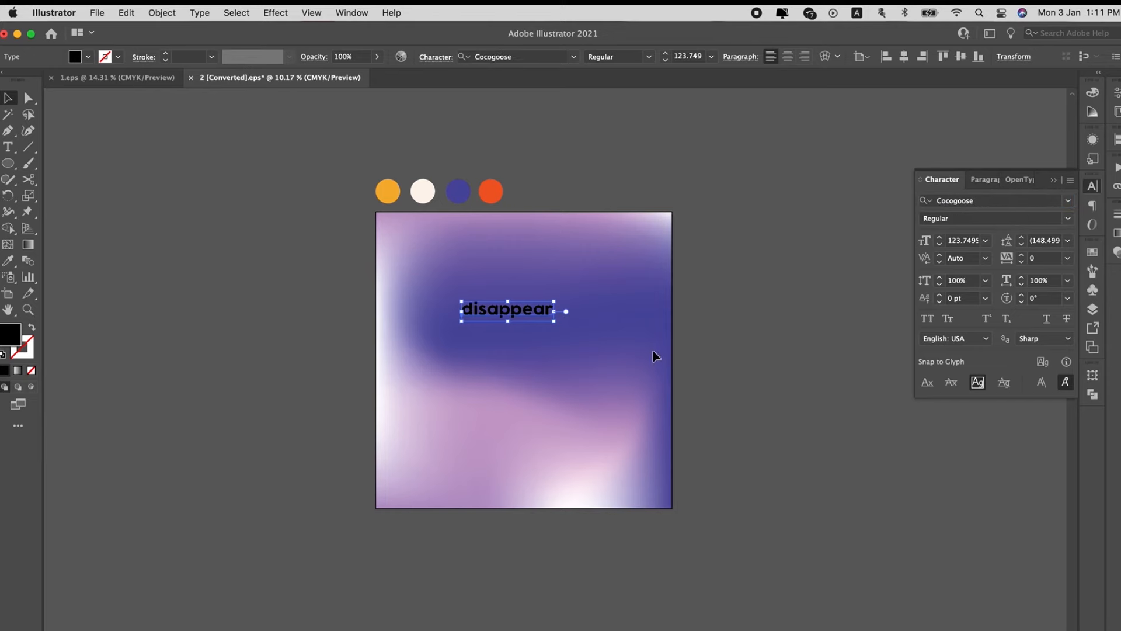
# Step: Make DISAPPEAR cream from the swatch circle, enlarge it, and drag a copy below
pyautogui.click(421, 191)
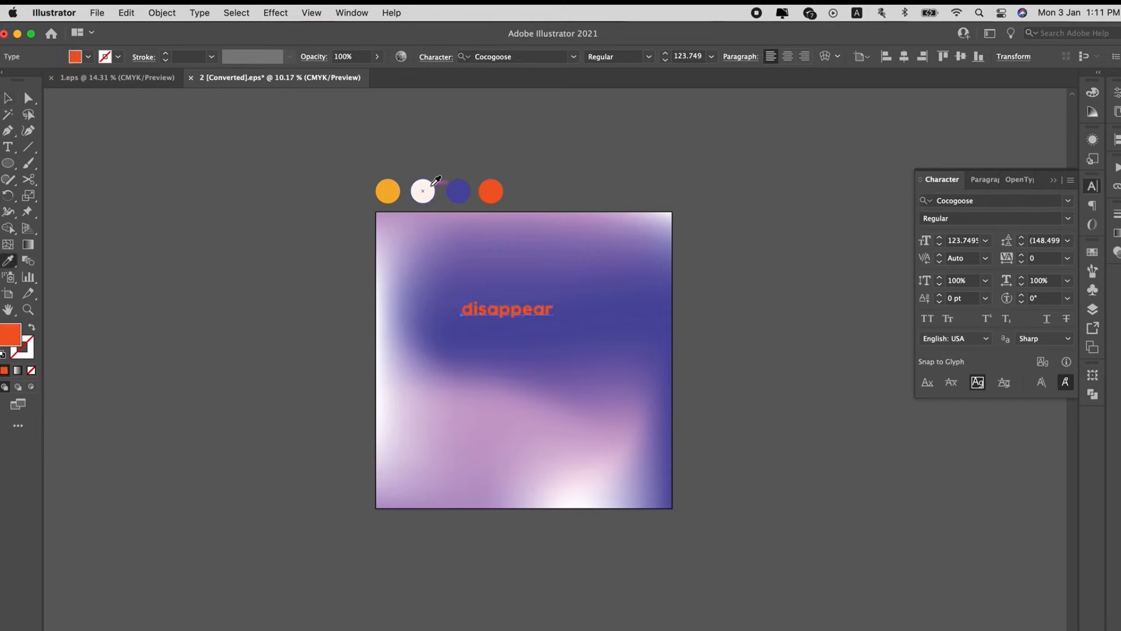
pyautogui.click(422, 191)
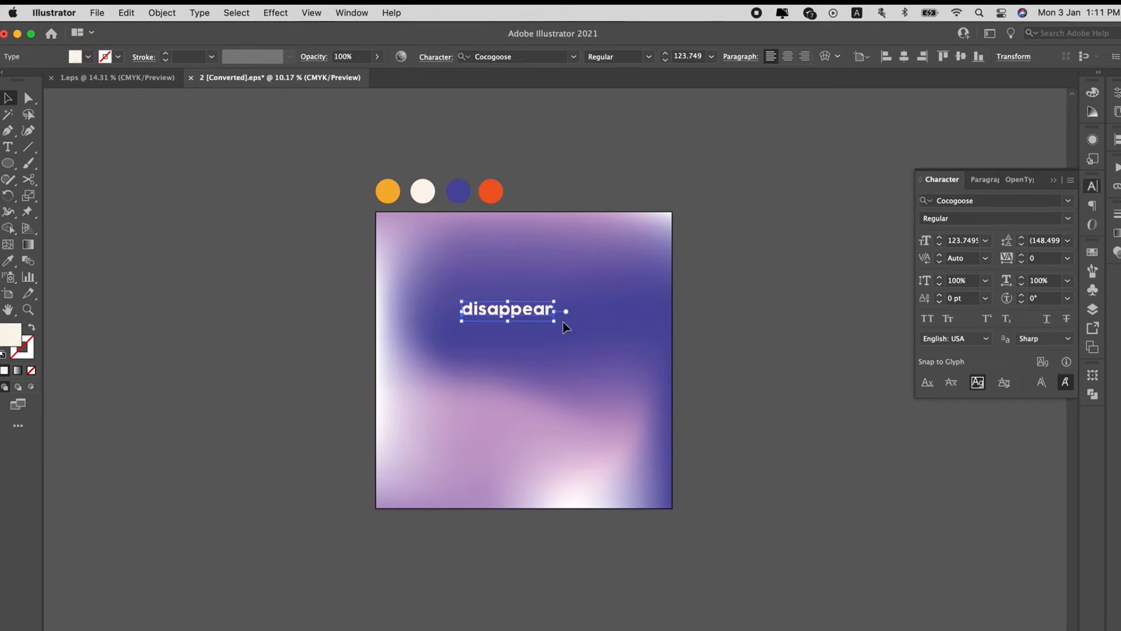
pyautogui.moveTo(565, 327); pyautogui.dragTo(601, 337)
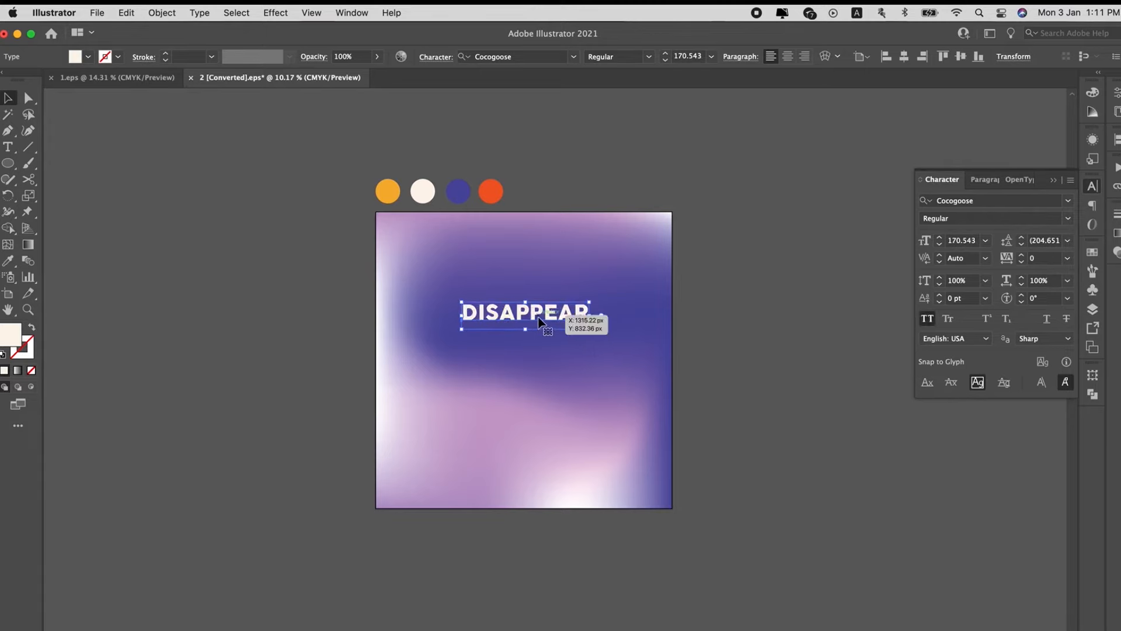
pyautogui.moveTo(526, 312); pyautogui.dragTo(519, 313)
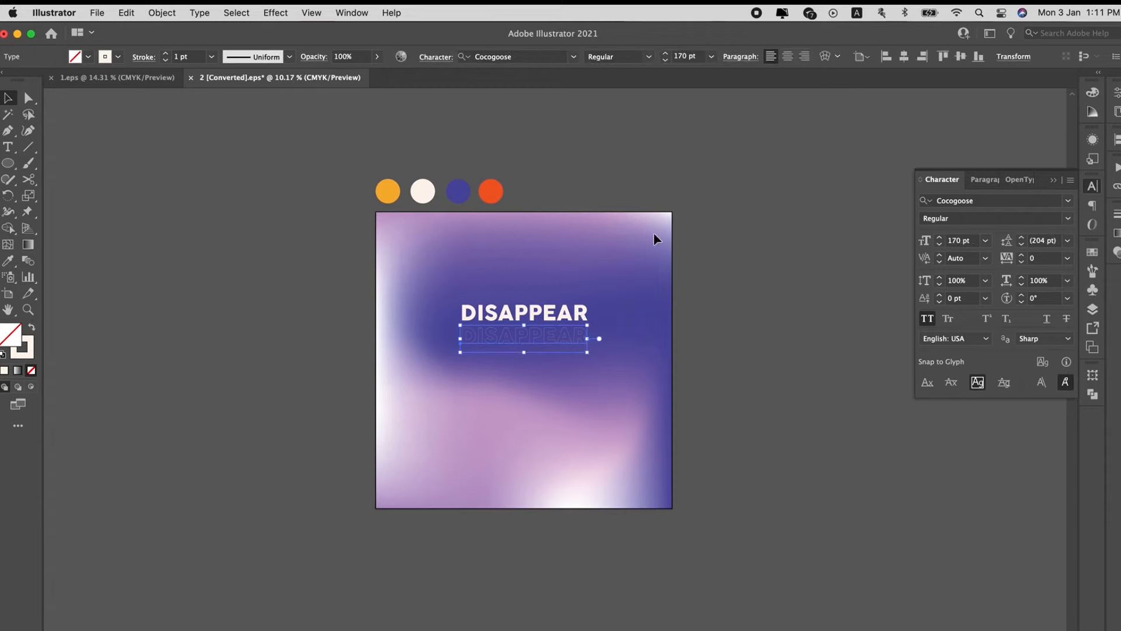
pyautogui.moveTo(165, 57)
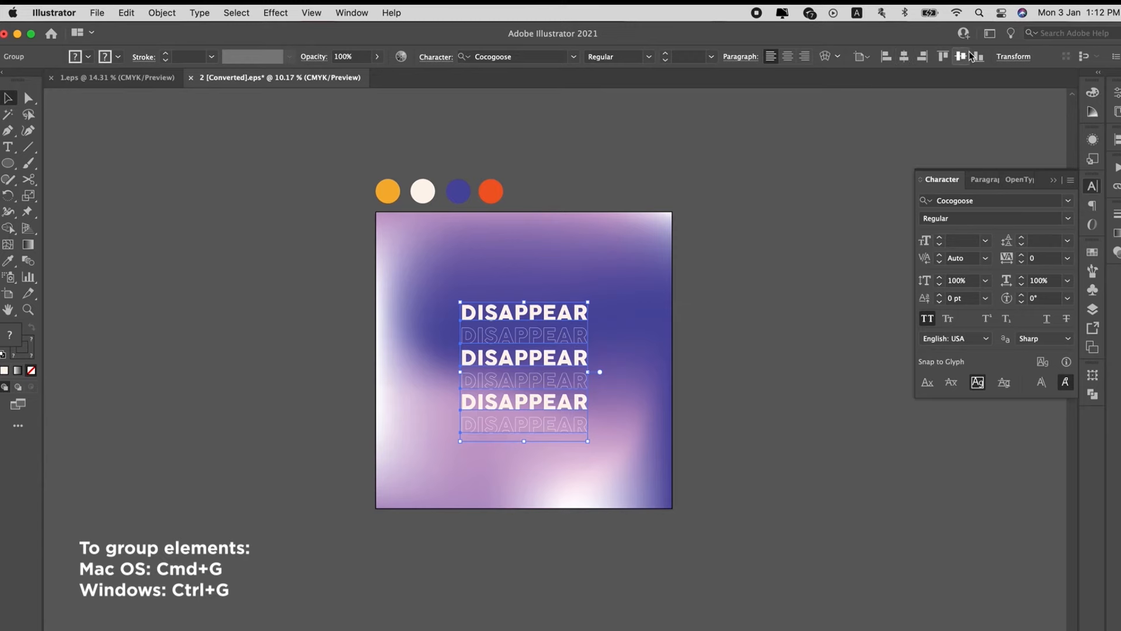
# Step: Apply a Make with Mesh envelope of 3 rows and 3 columns to the text group
pyautogui.click(161, 12)
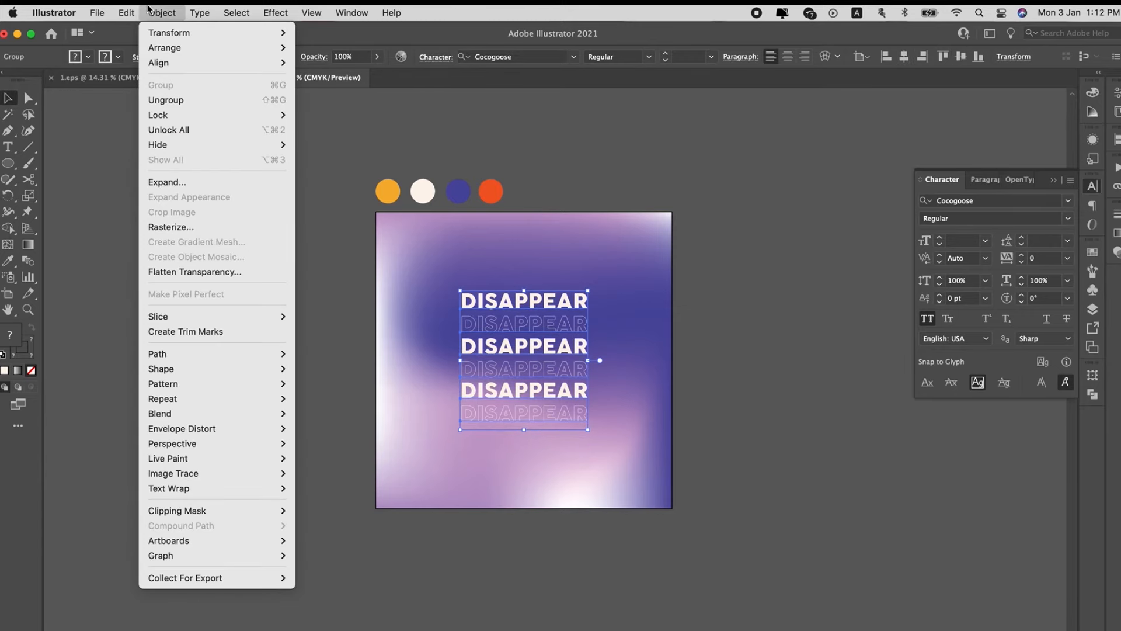
pyautogui.moveTo(181, 428)
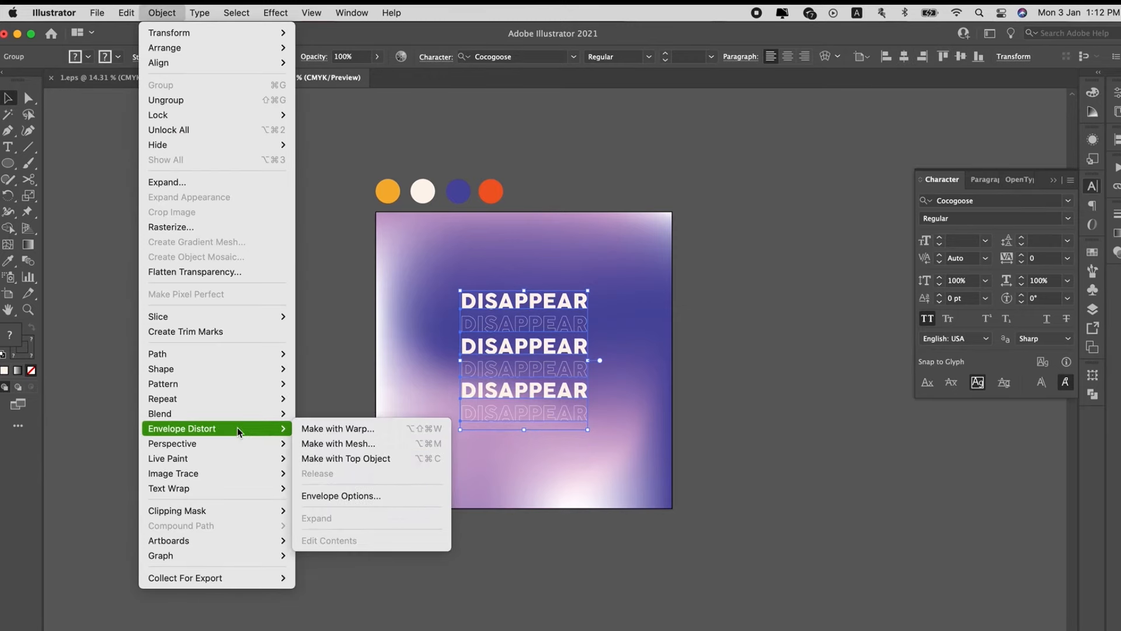
pyautogui.moveTo(338, 444)
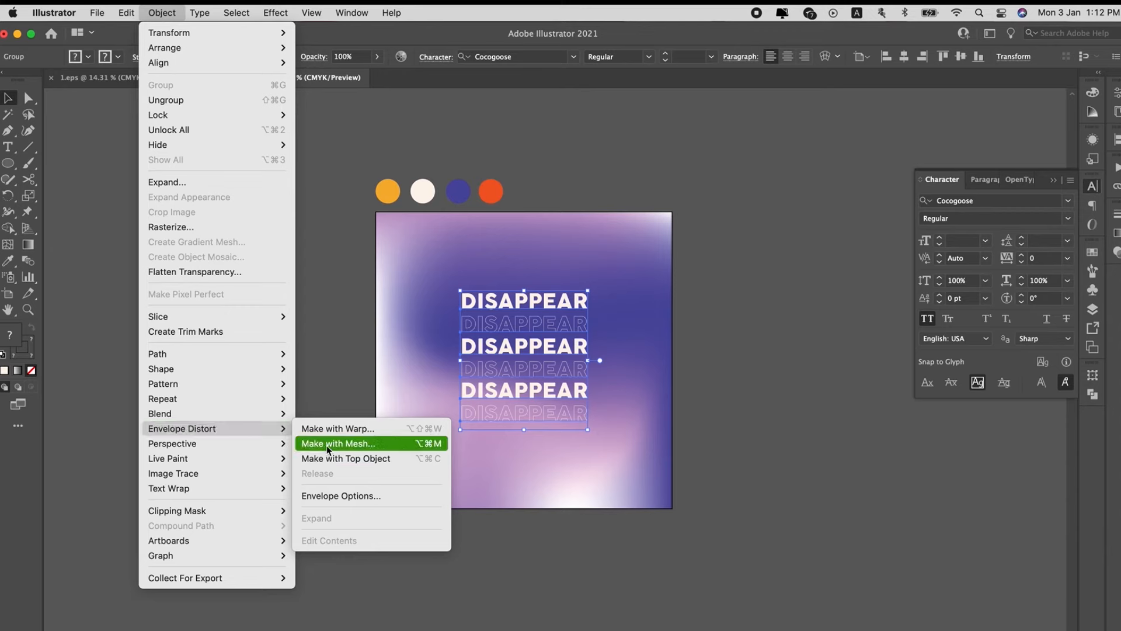
pyautogui.click(338, 444)
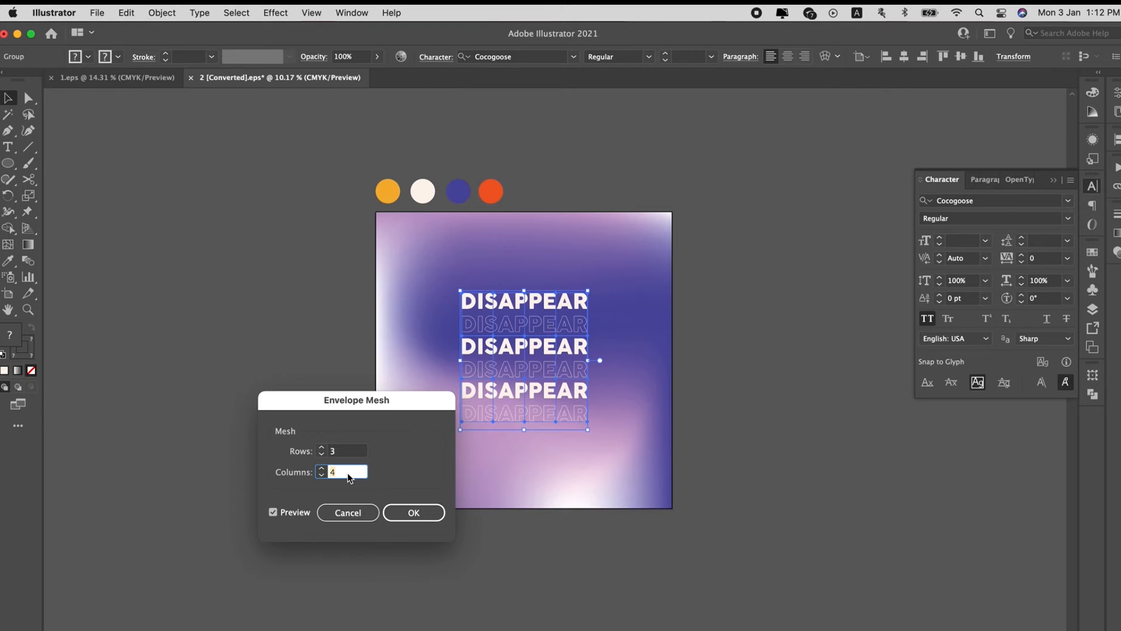
pyautogui.click(322, 475)
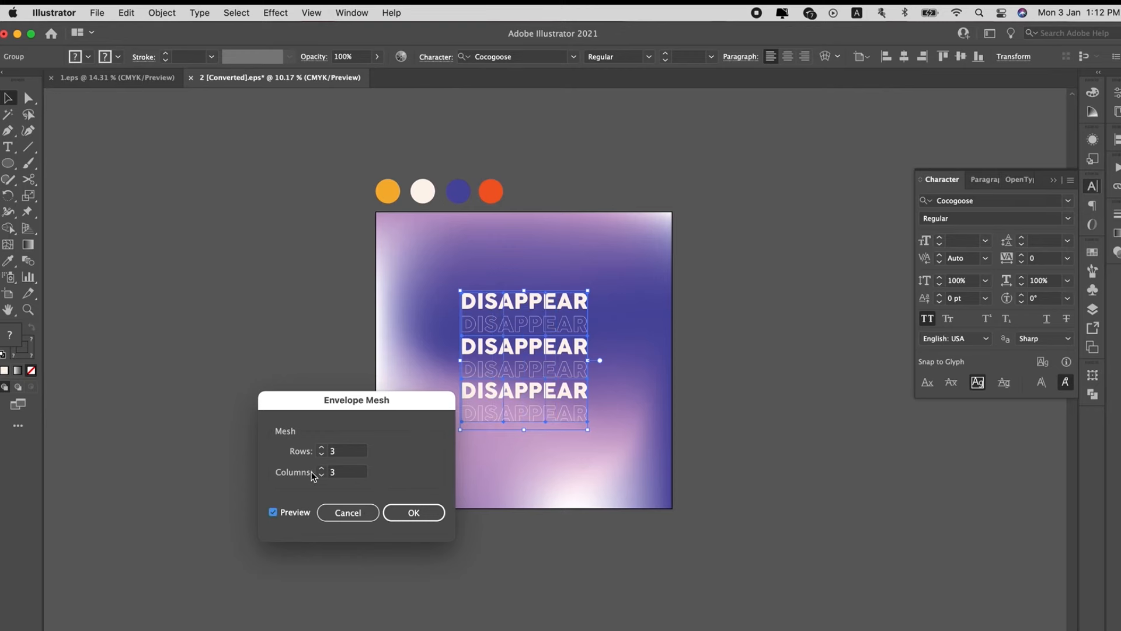
pyautogui.click(414, 513)
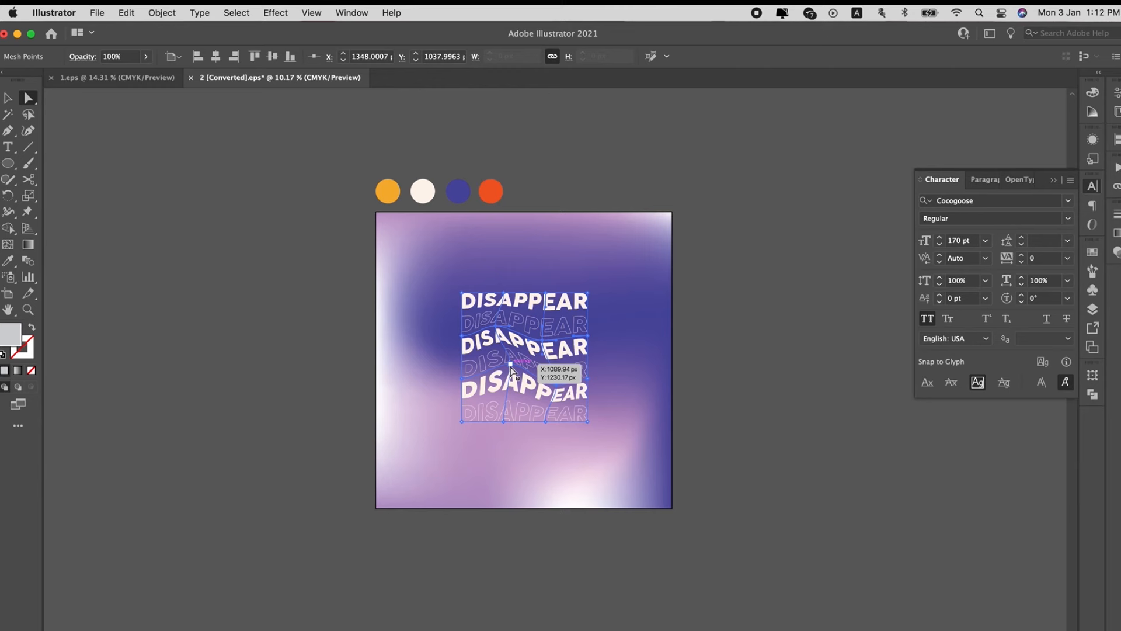
# Step: Click the empty canvas to deselect the warped DISAPPEAR rows
pyautogui.click(722, 364)
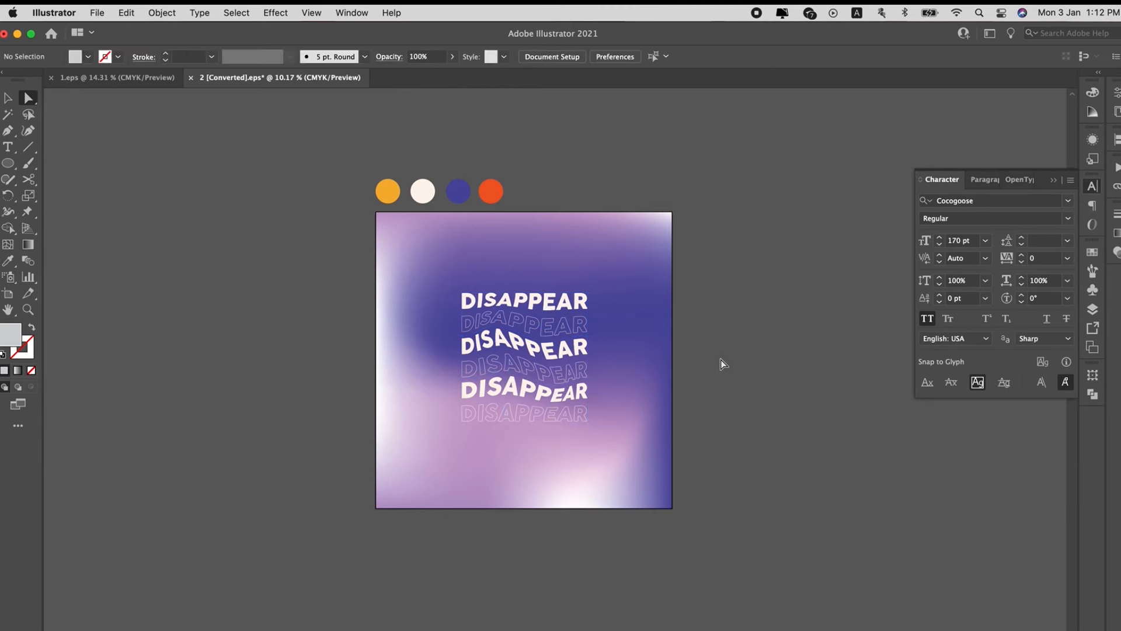